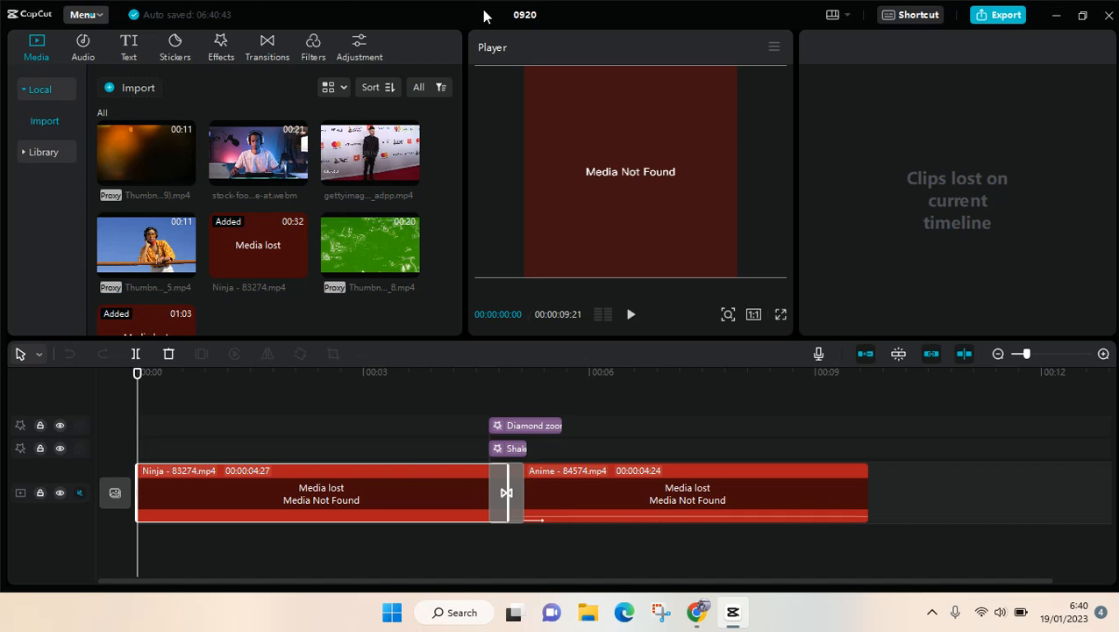
mouse_move(439, 263)
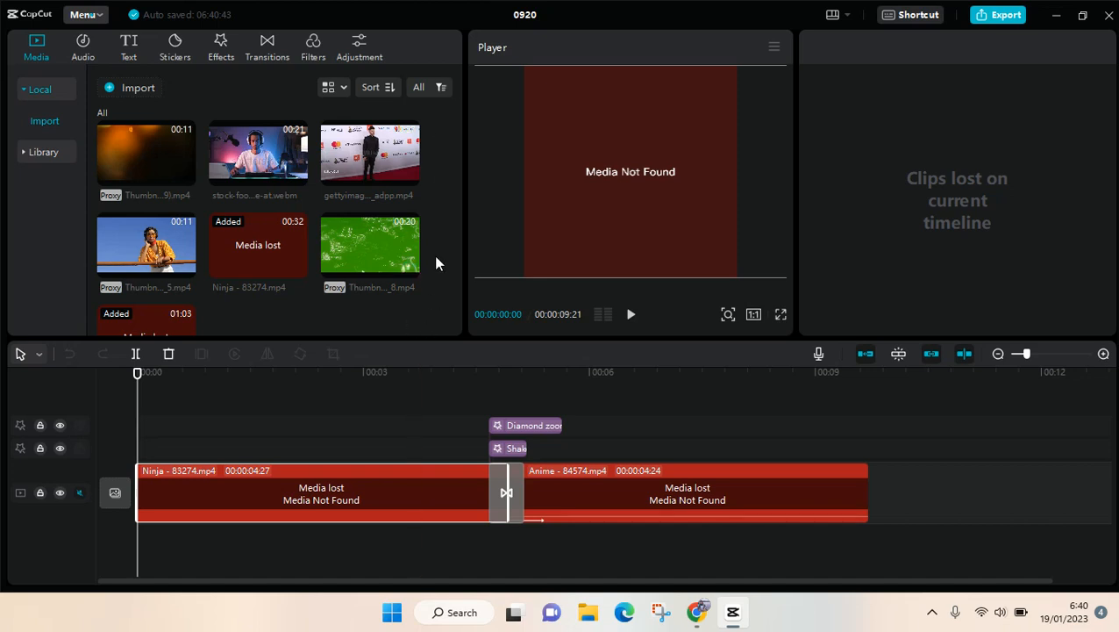
mouse_move(447, 217)
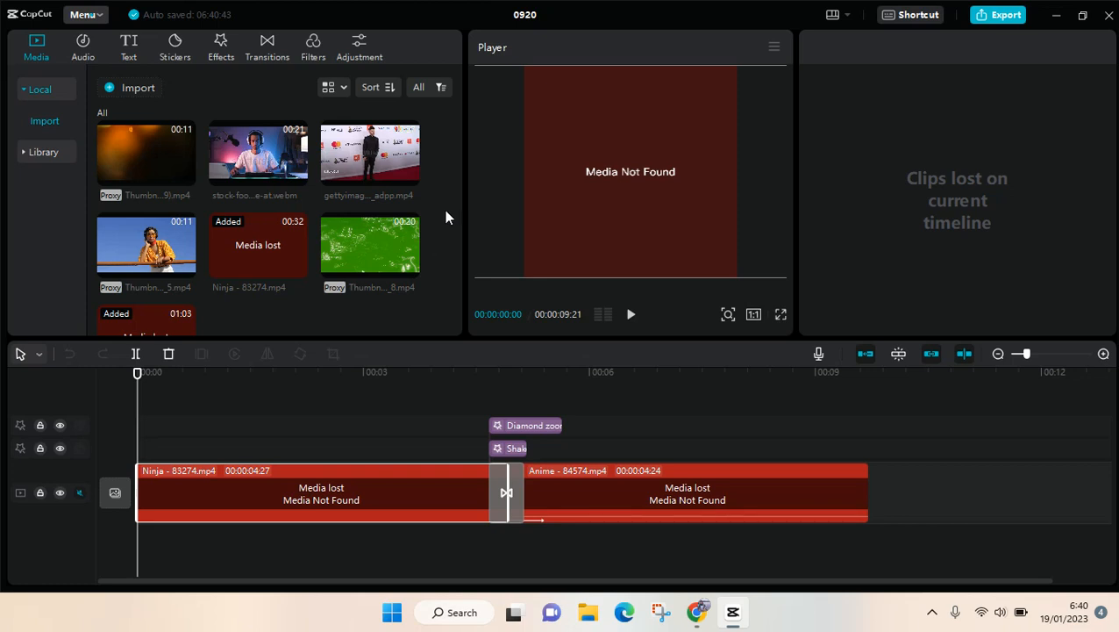
mouse_move(302, 108)
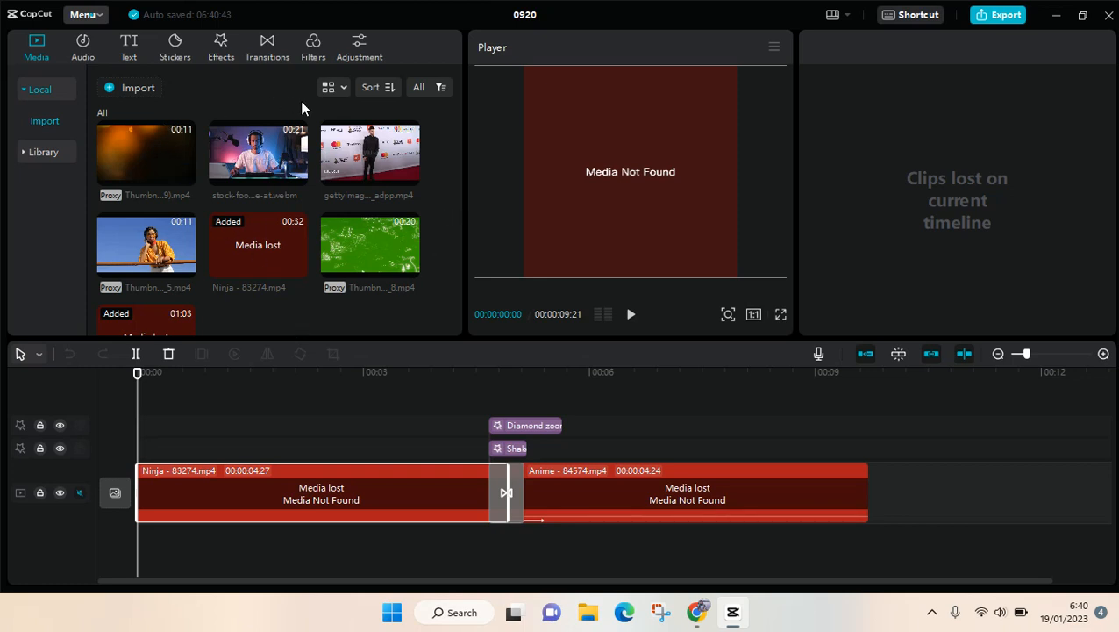
mouse_move(323, 351)
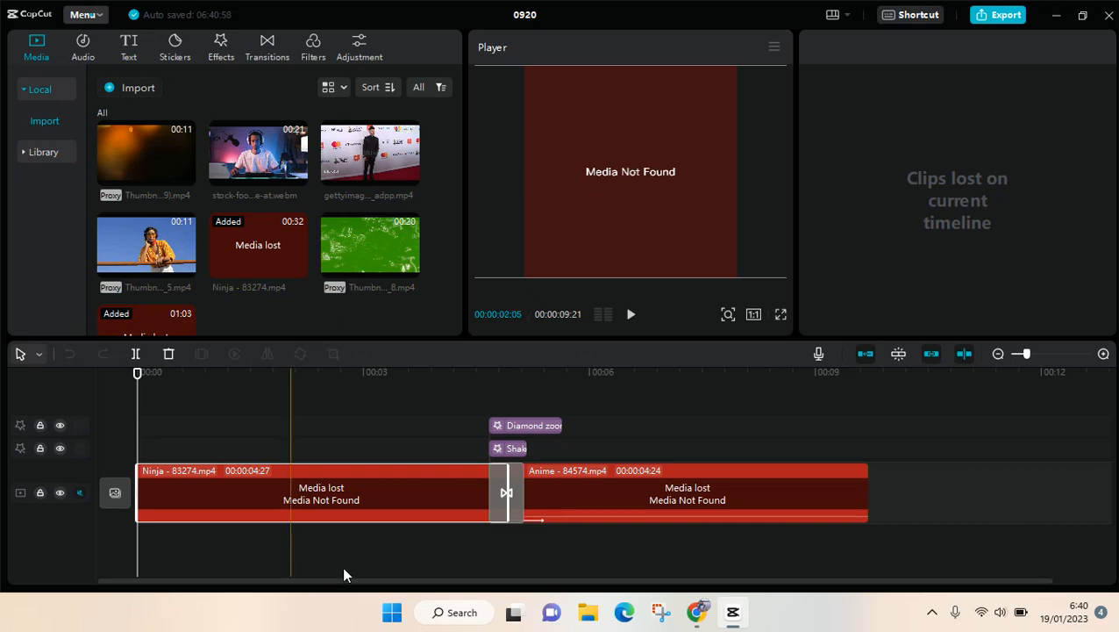
Select the lost Ninja - 83274.mp4 clip and choose Link to media from its context menu.
left_click(350, 500)
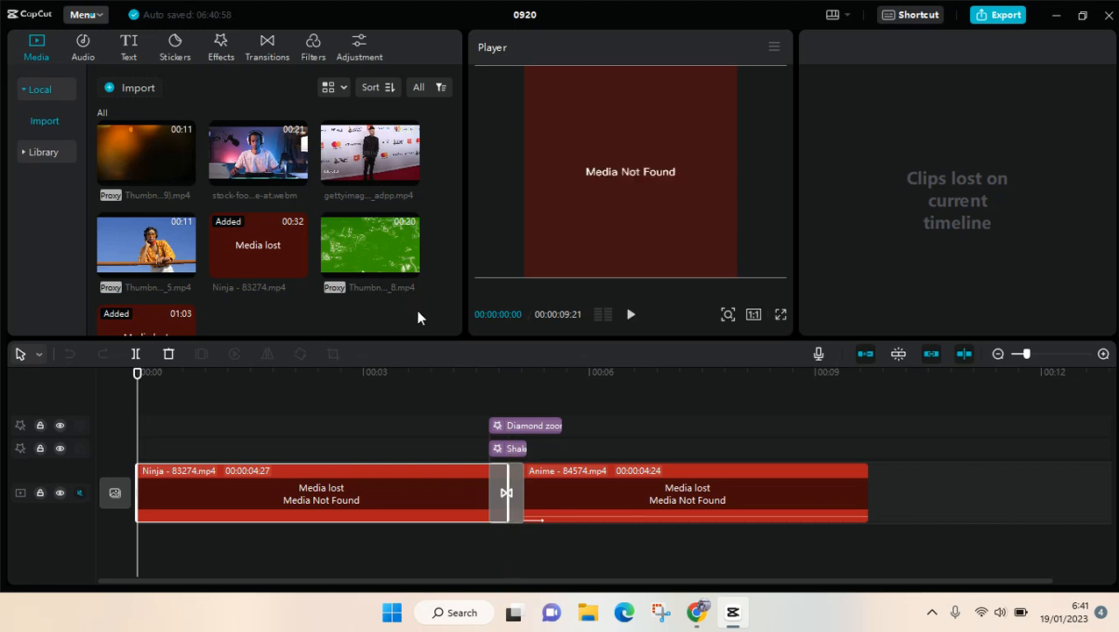
left_click(461, 487)
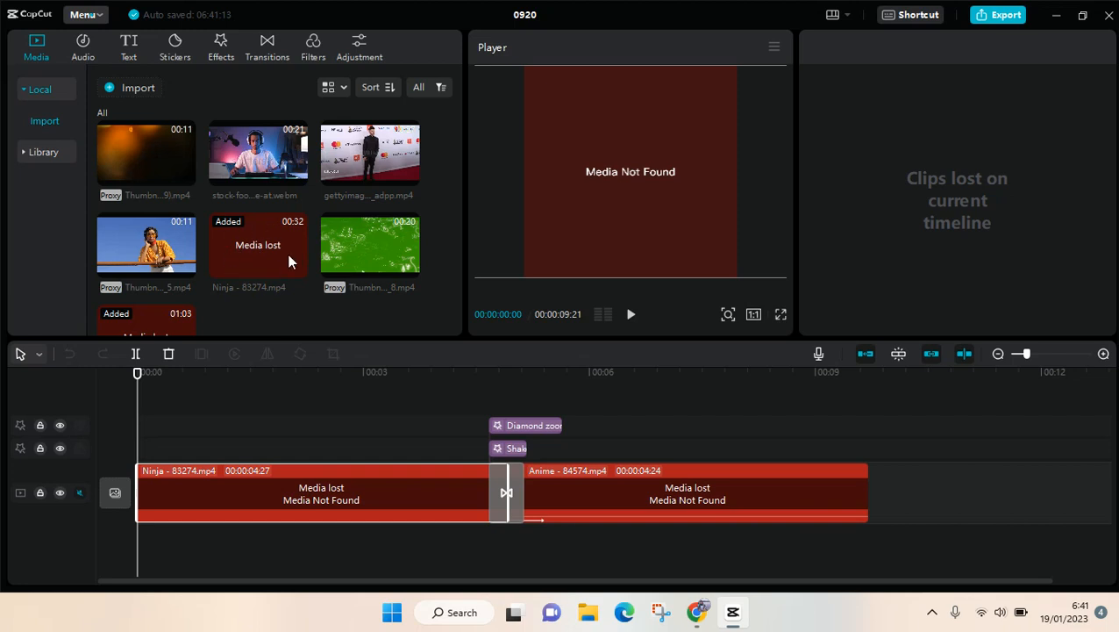
mouse_move(383, 303)
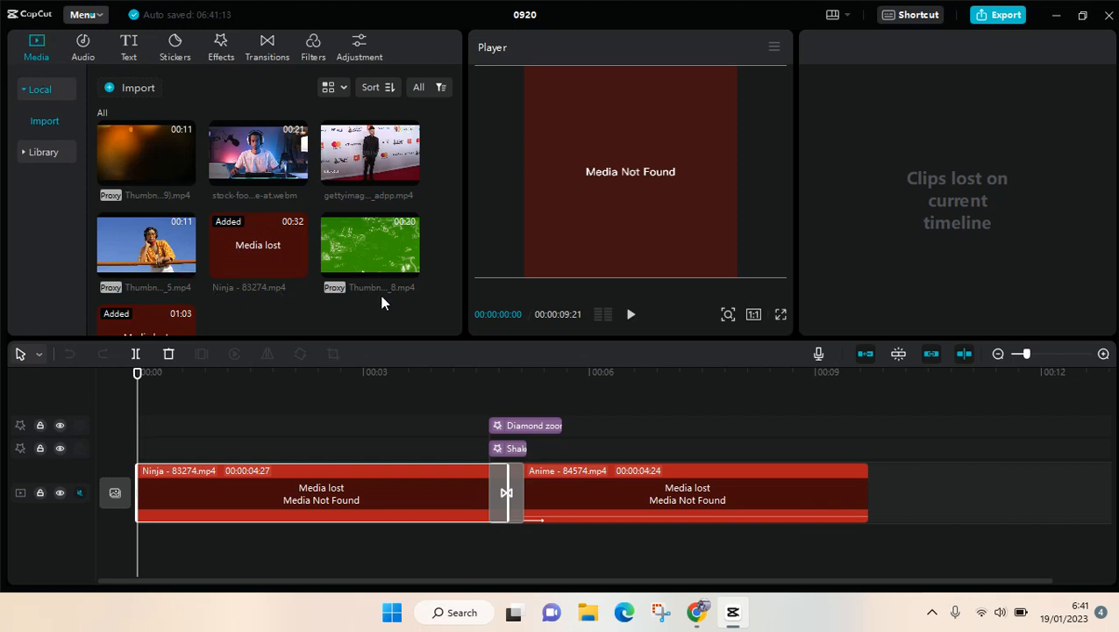
left_click(315, 472)
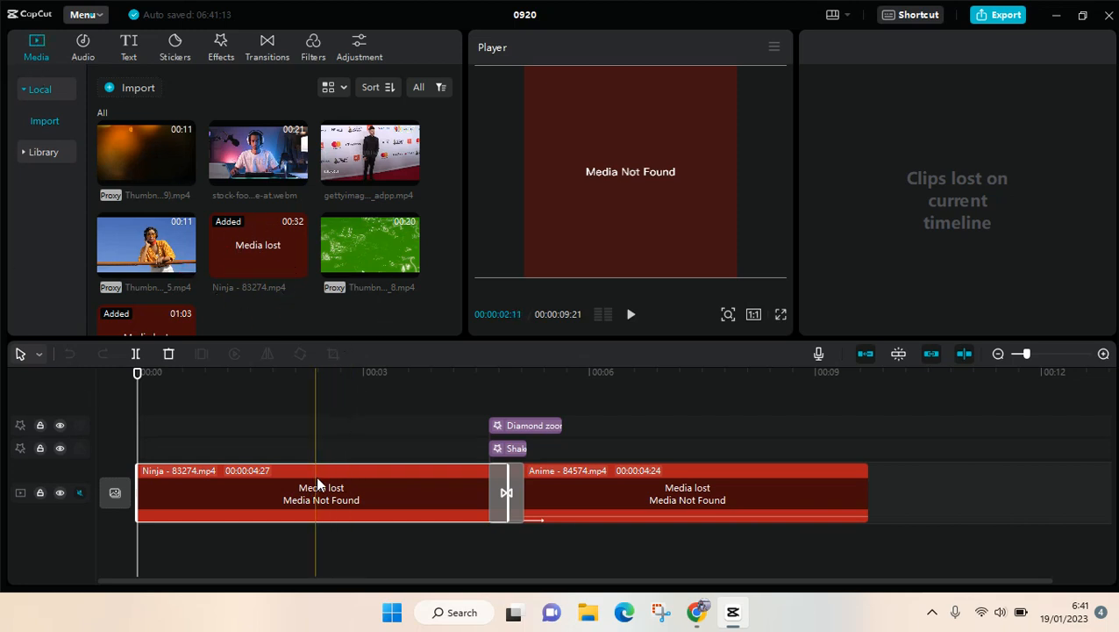
right_click(316, 491)
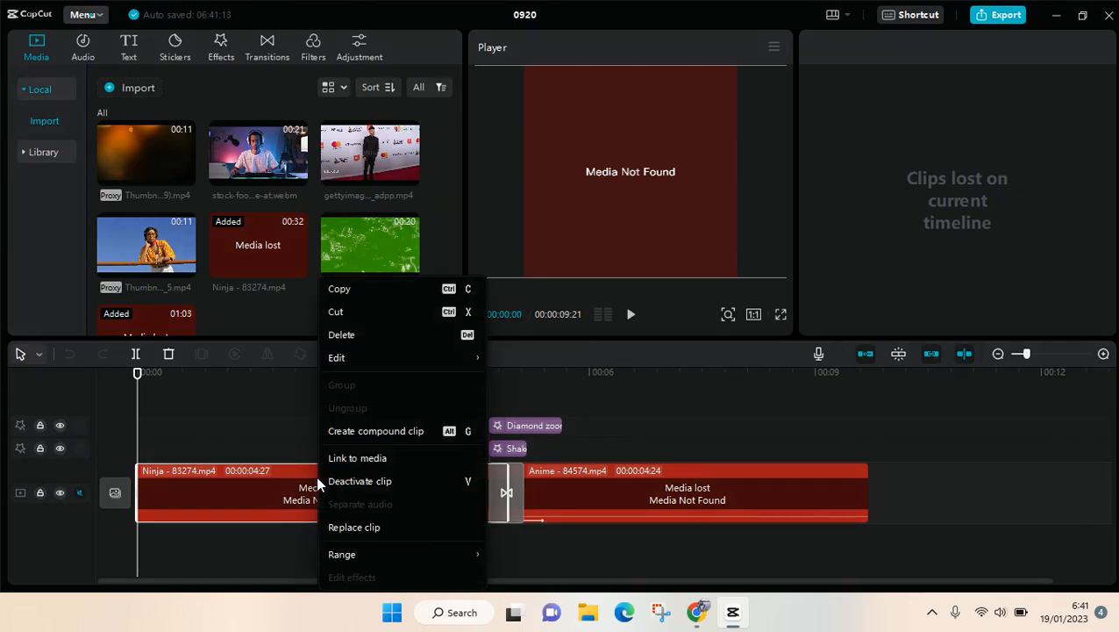
mouse_move(408, 457)
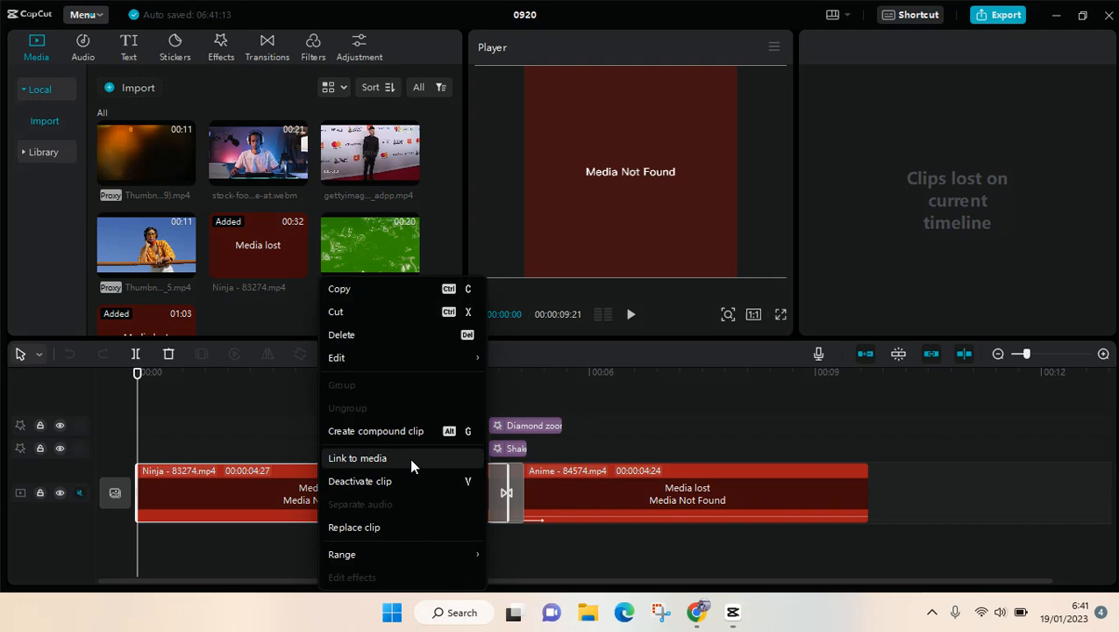
left_click(357, 457)
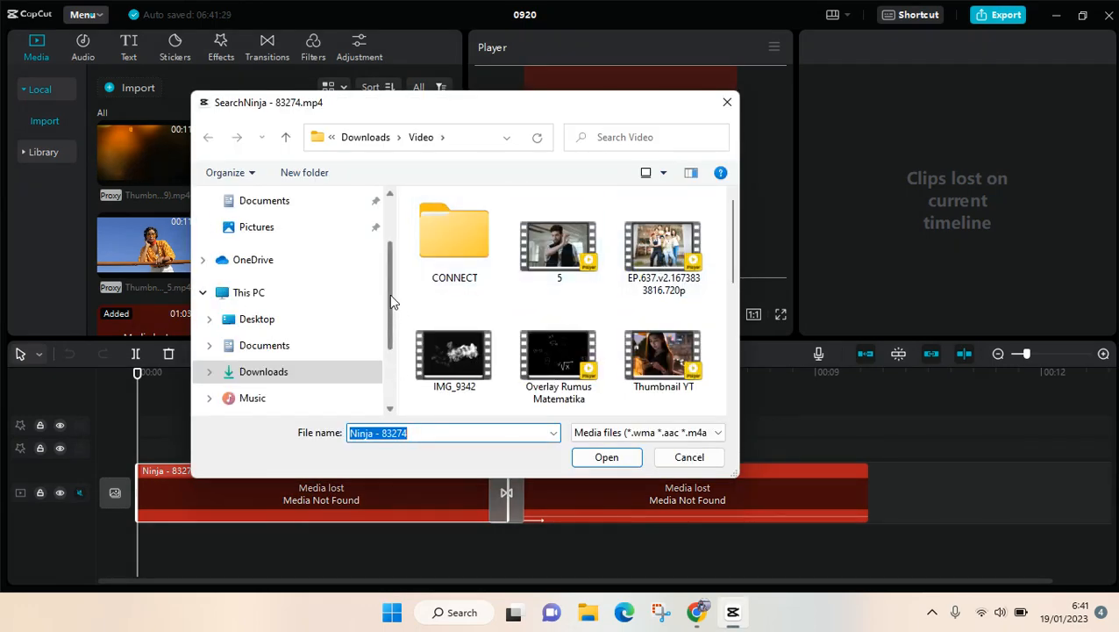
Pick the Ninja - 83274 video from Downloads as the clip's source file.
scroll("up", 3)
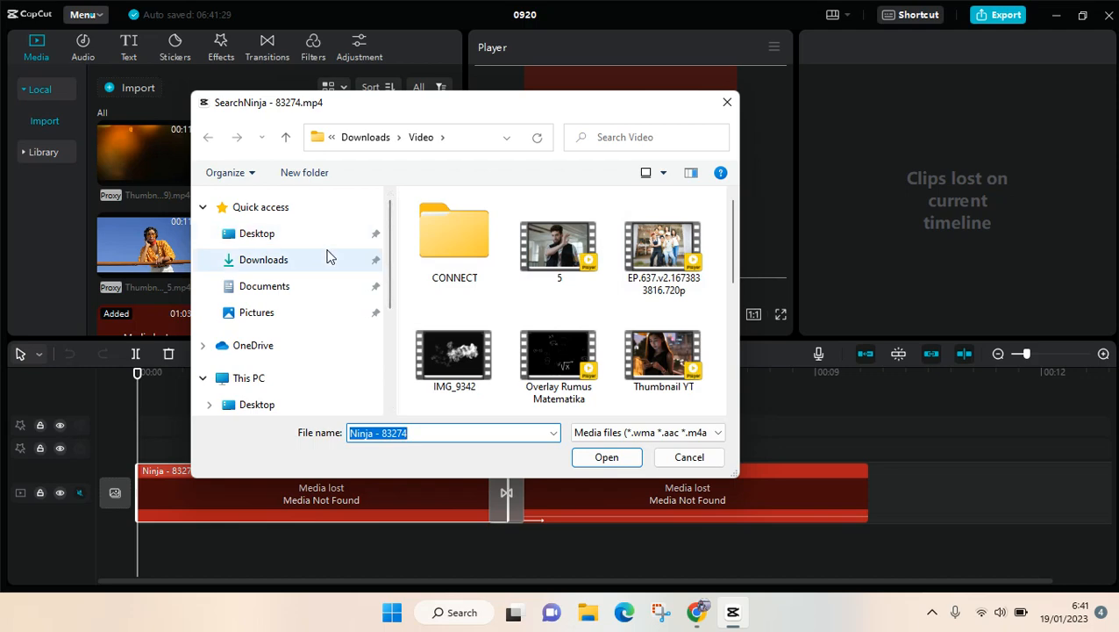
left_click(263, 259)
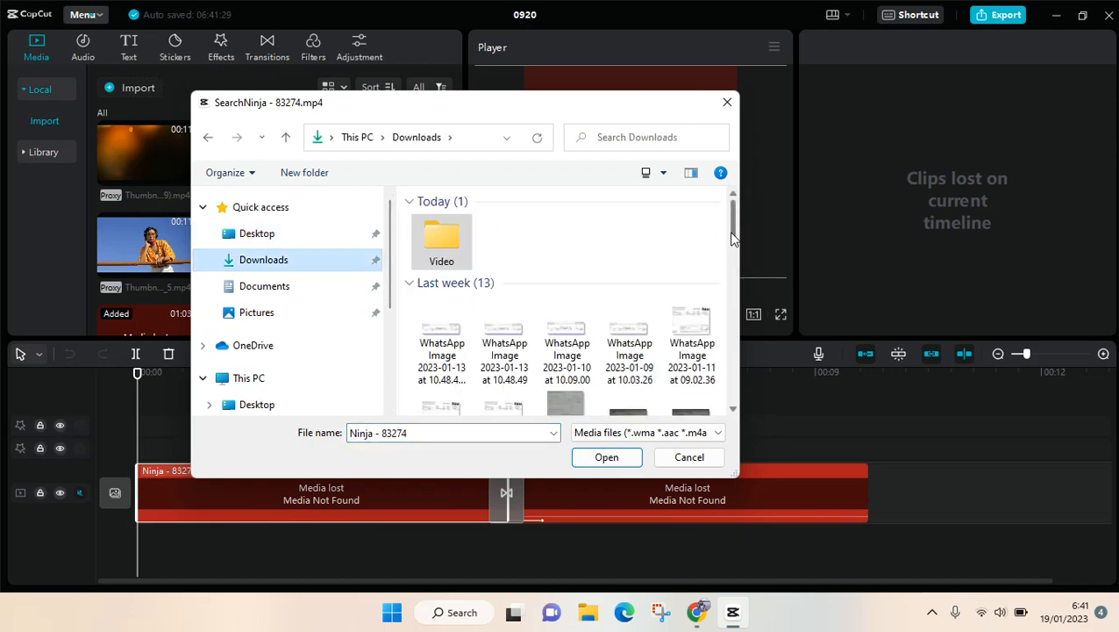
scroll("down", 3)
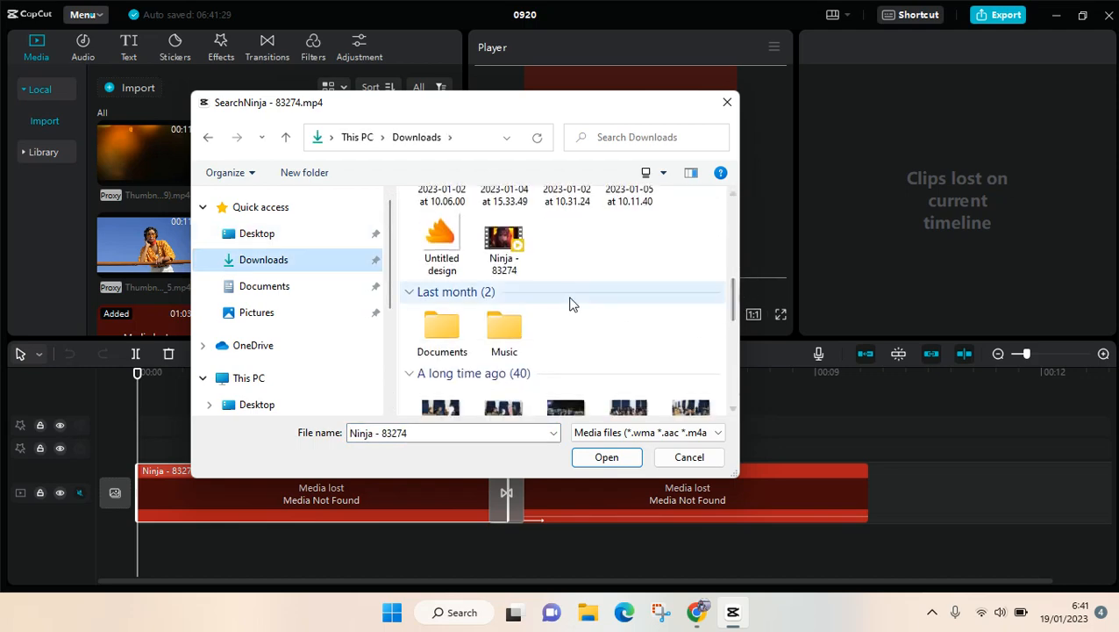
left_click(503, 244)
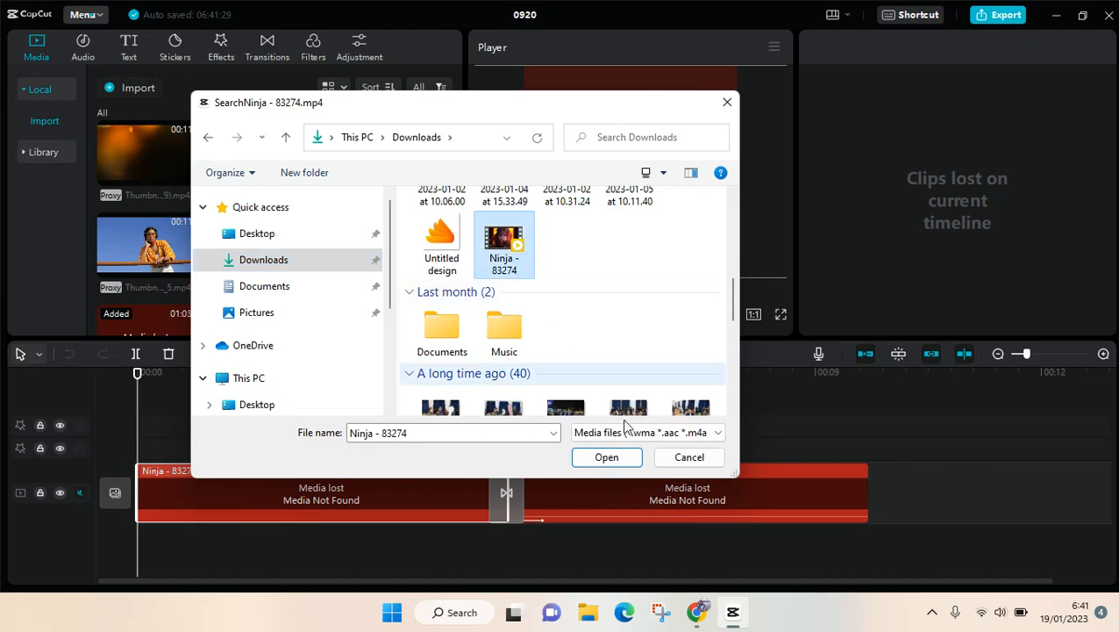
left_click(606, 456)
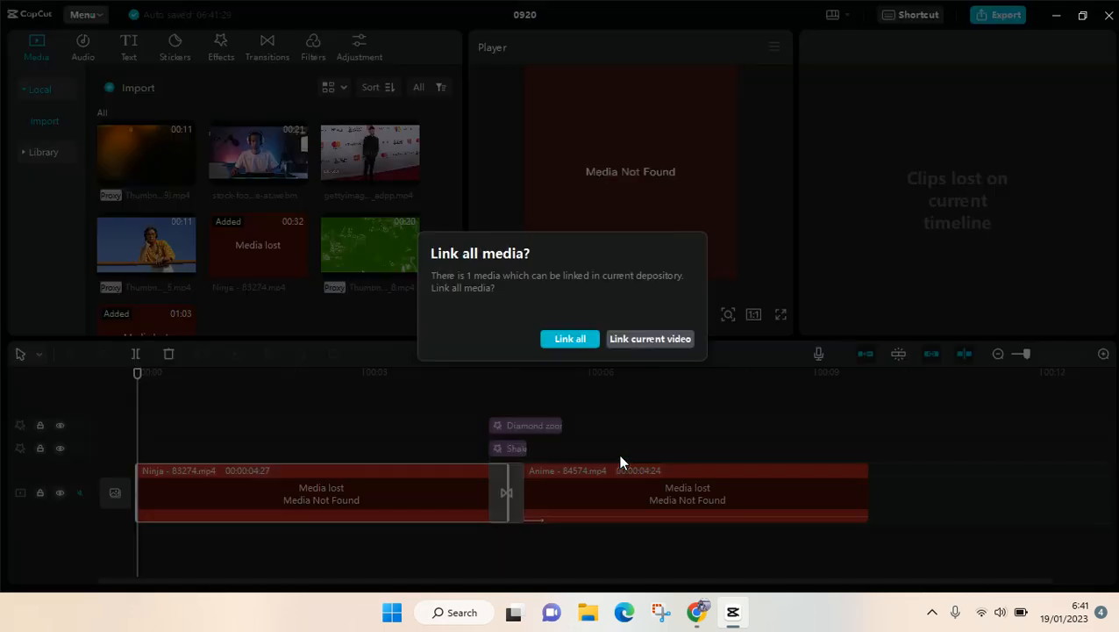
mouse_move(494, 295)
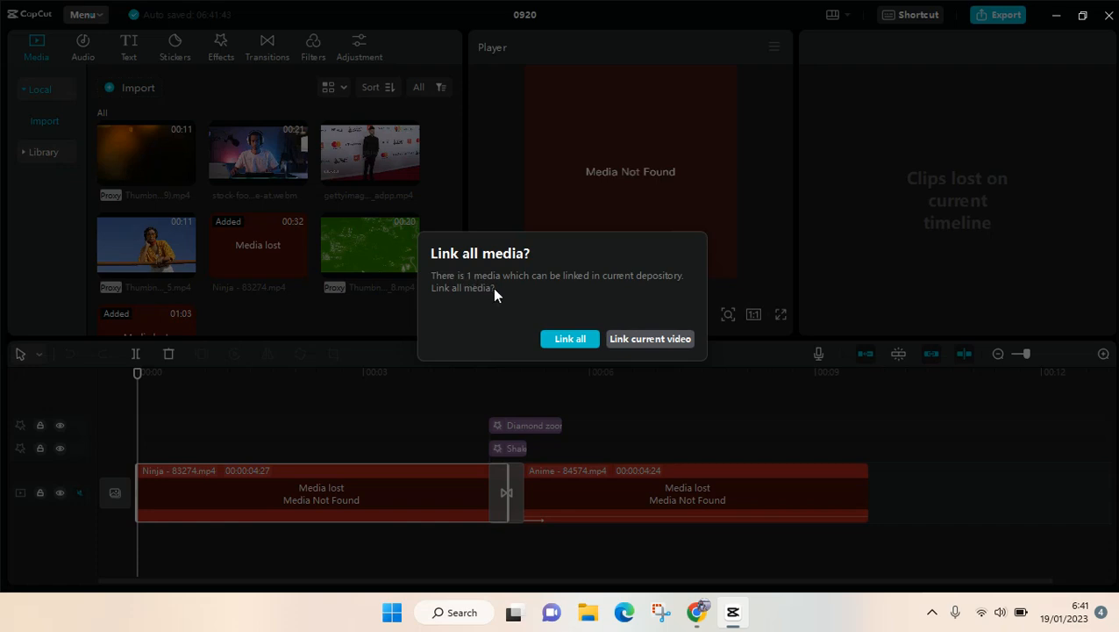
mouse_move(682, 294)
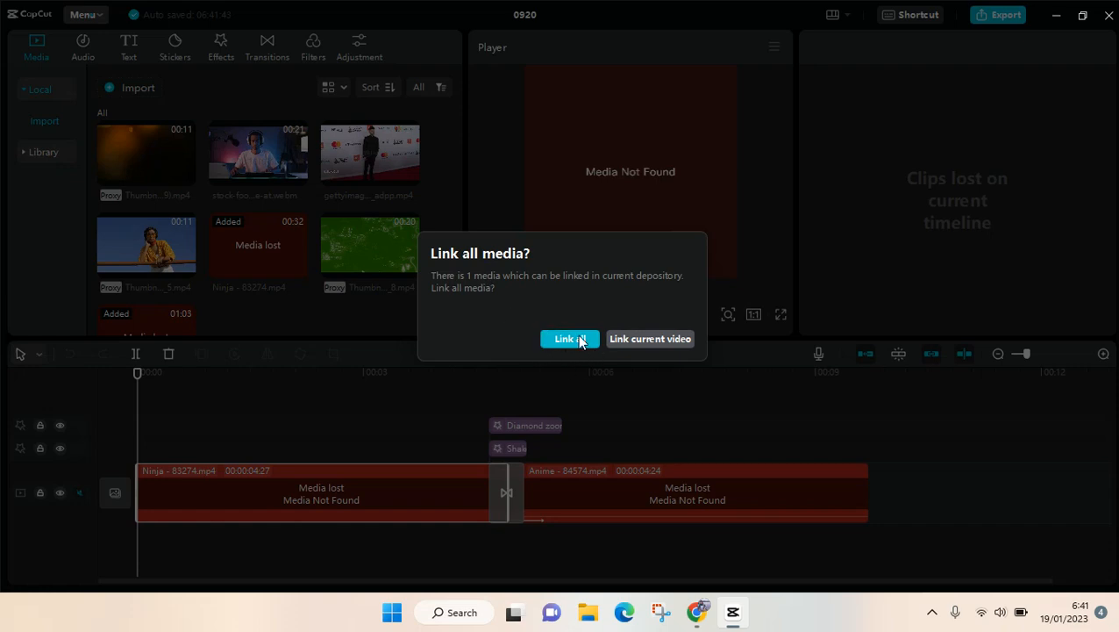
mouse_move(635, 484)
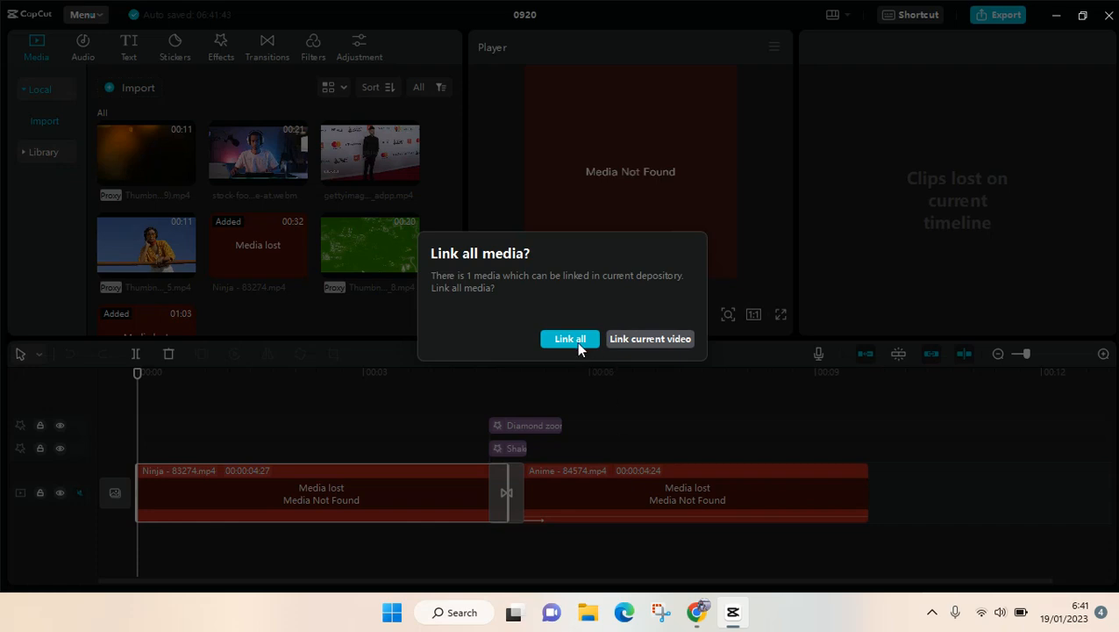
Choose Link all in the Link all media? prompt.
left_click(569, 339)
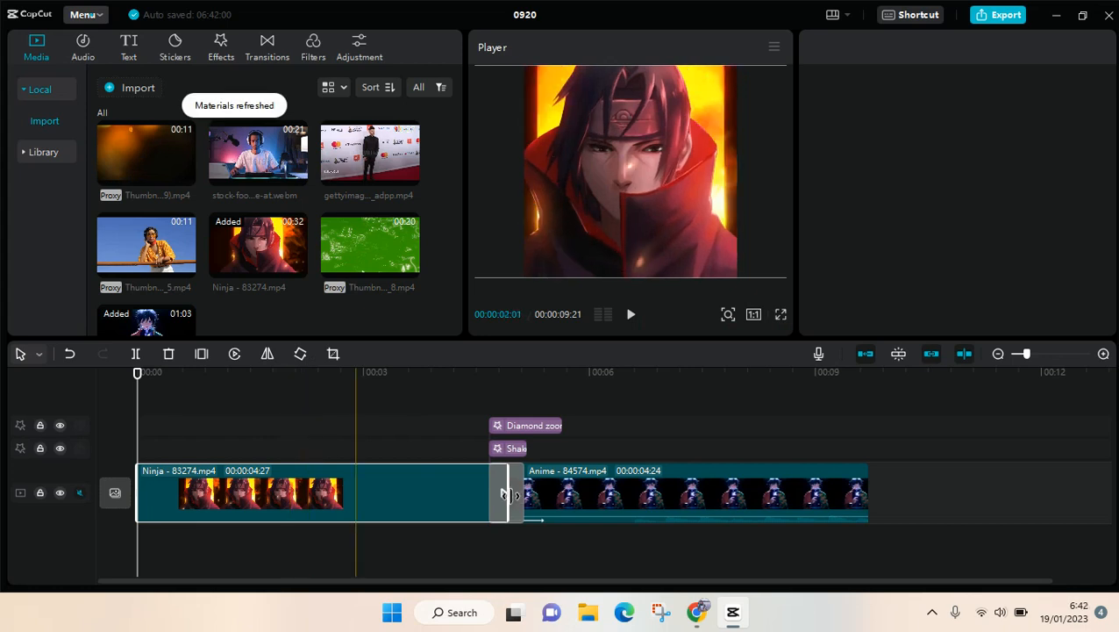
Select the restored Ninja clip, then play and pause the preview in the Player.
left_click(307, 491)
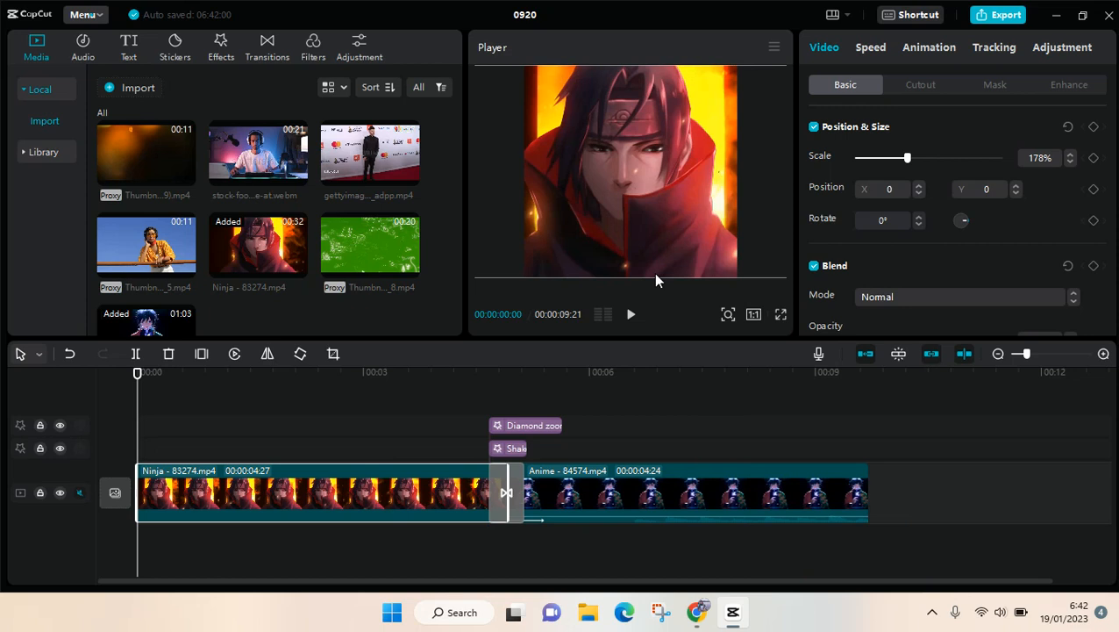
left_click(631, 314)
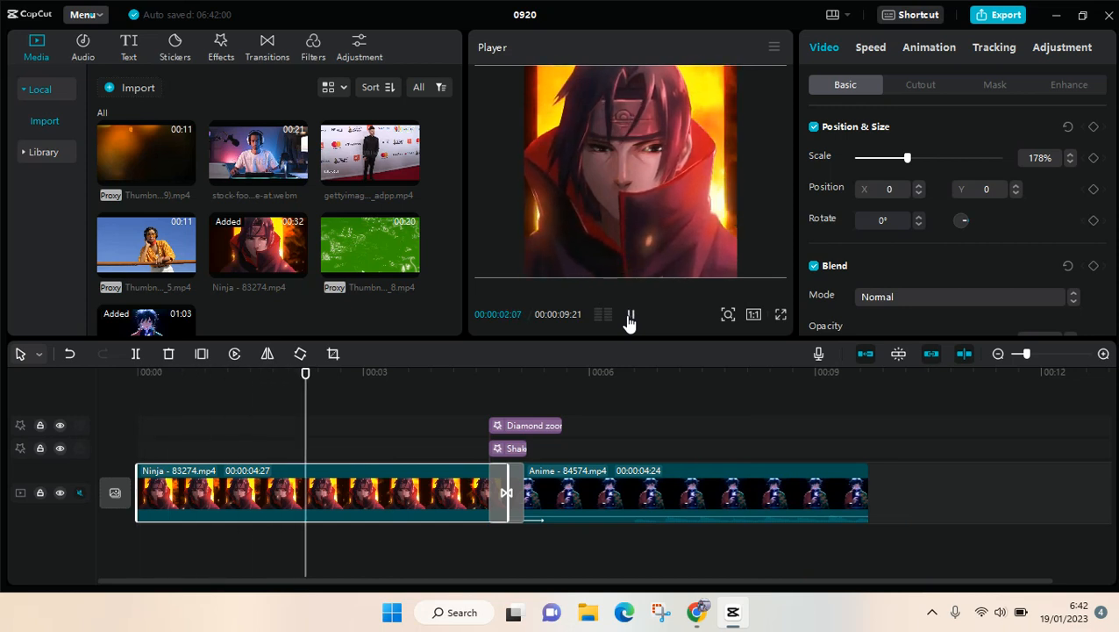
left_click(629, 314)
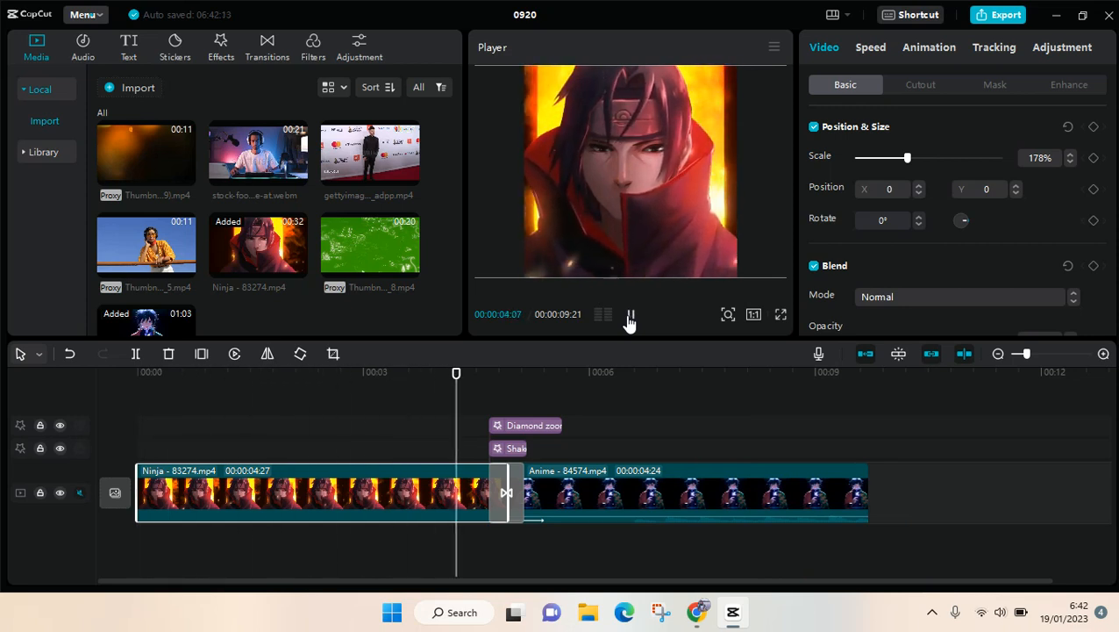